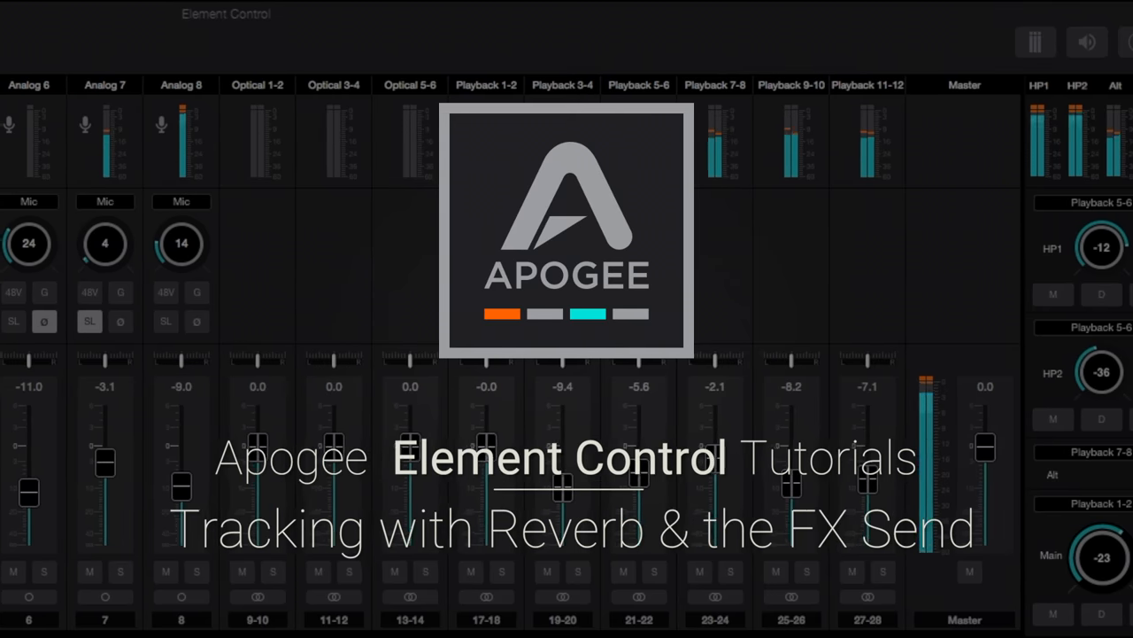
- Set Element Control's Main output source to Mix 1
scroll(left, 3)
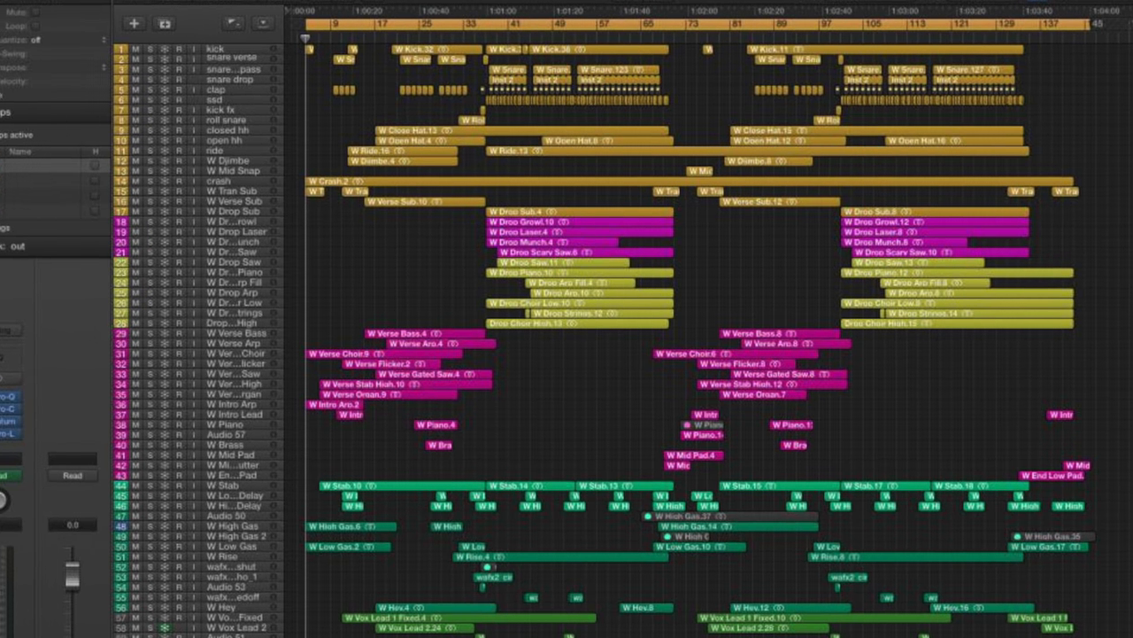
click(596, 207)
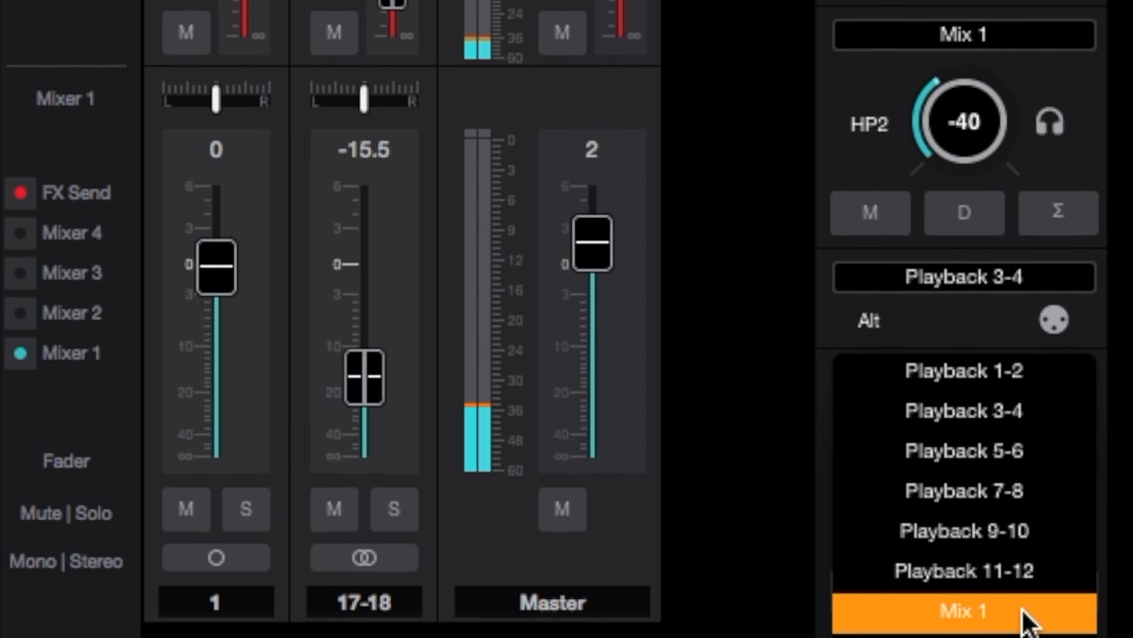
click(963, 611)
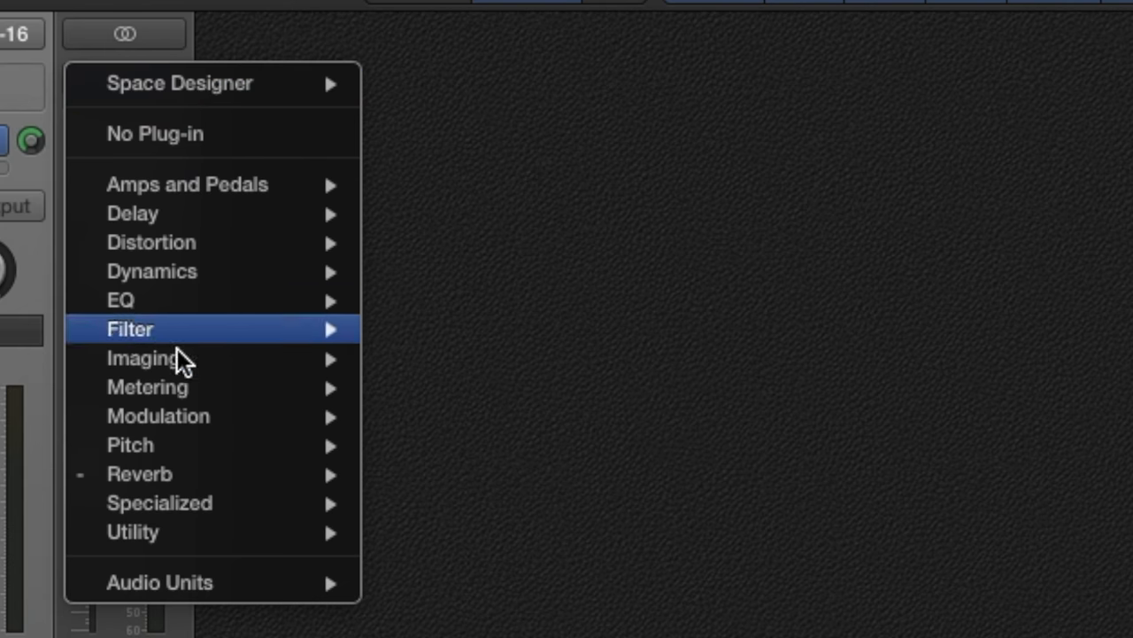
mouse_move(139, 473)
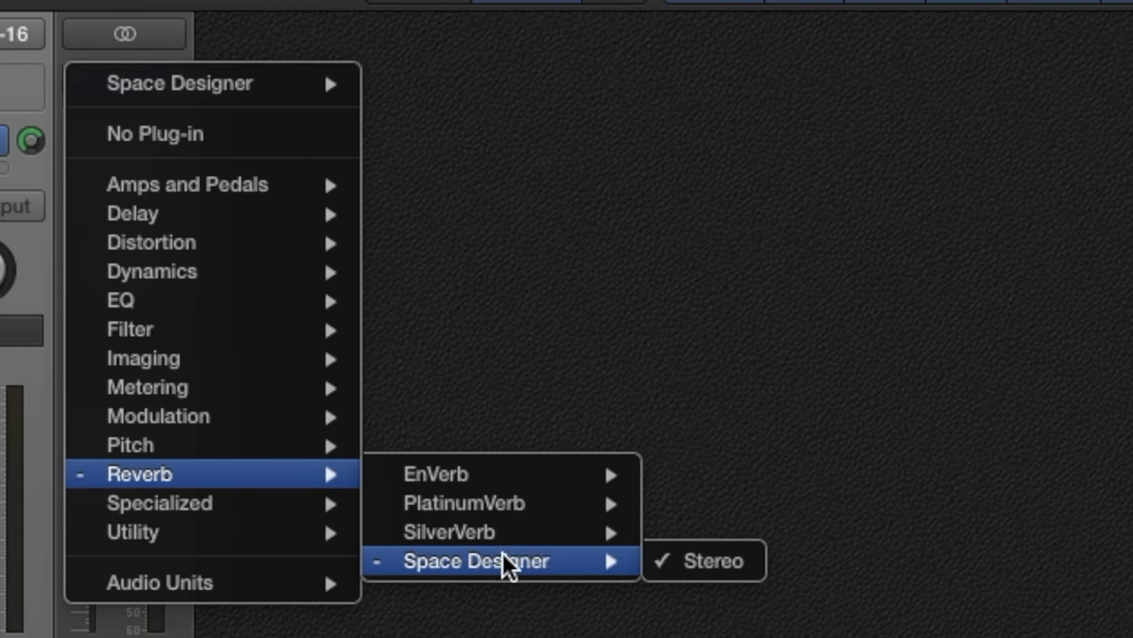
- Insert Space Designer (Stereo) reverb in the channel strip's Audio FX slot
click(706, 560)
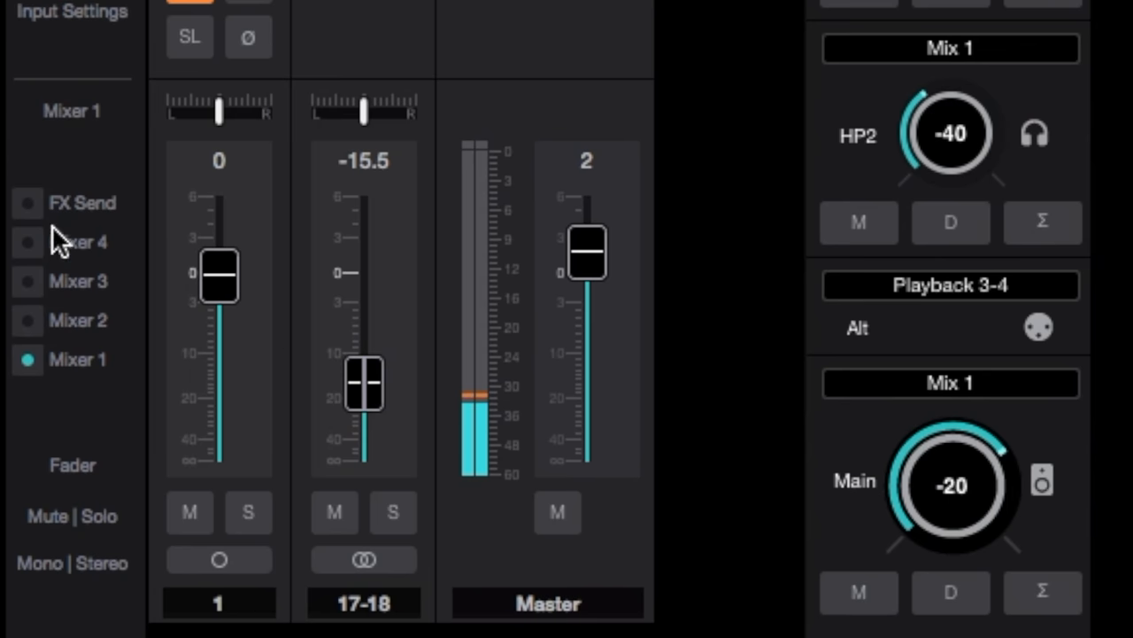
- Show the FX Send row and raise input 1's FX Send fader
click(82, 202)
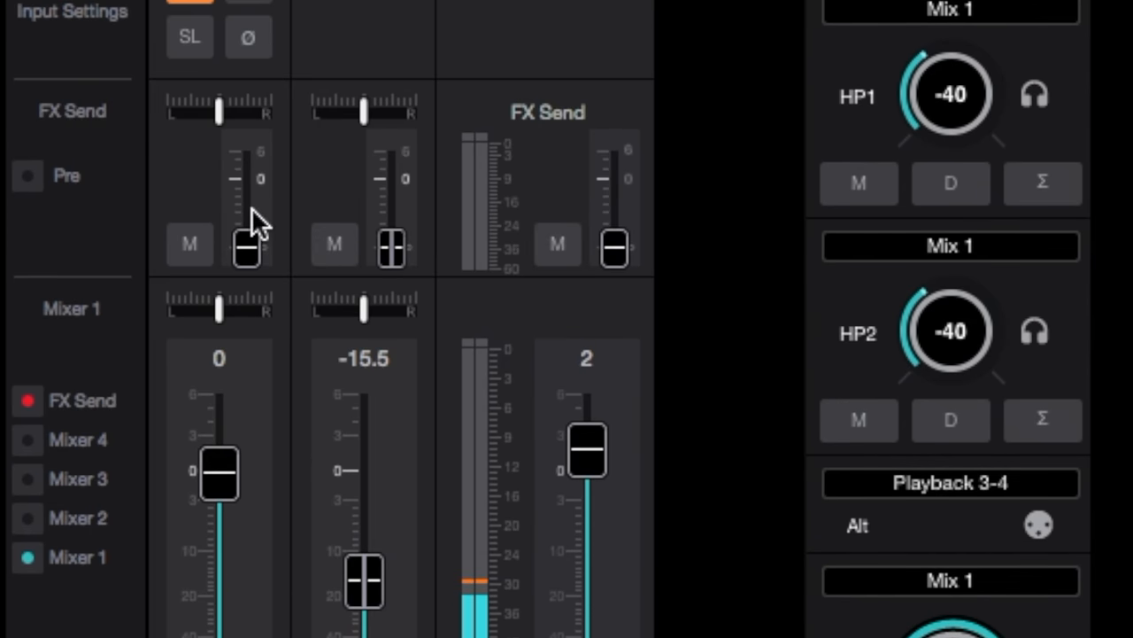
drag(246, 248, 246, 181)
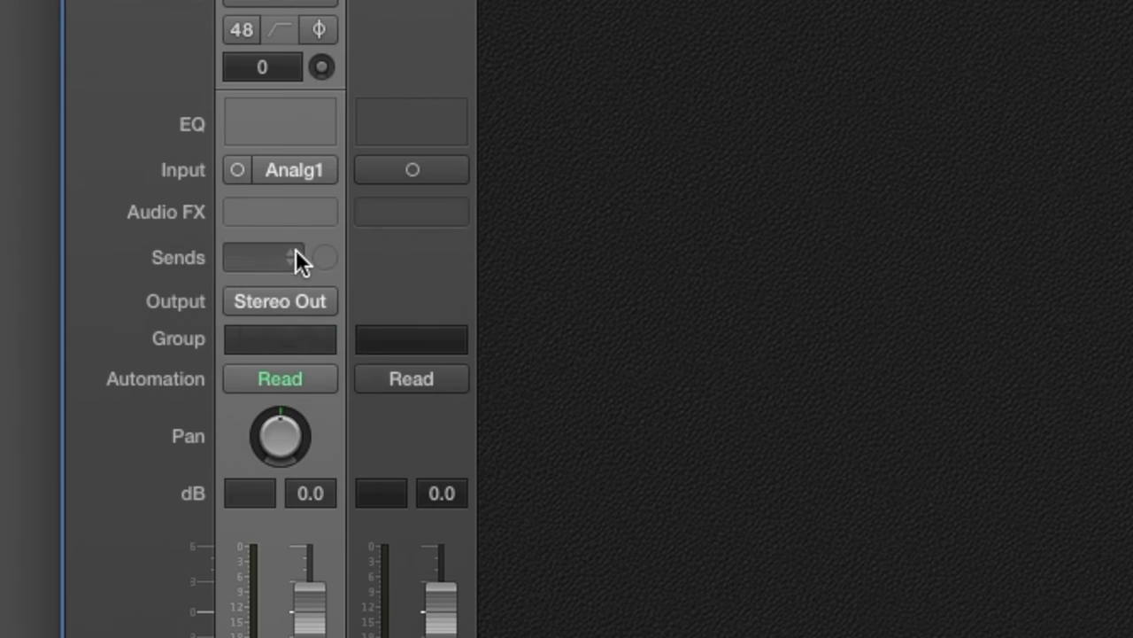
- Send the vocal channel to Bus 1 and add Space Designer Mono->Stereo on the aux
click(279, 257)
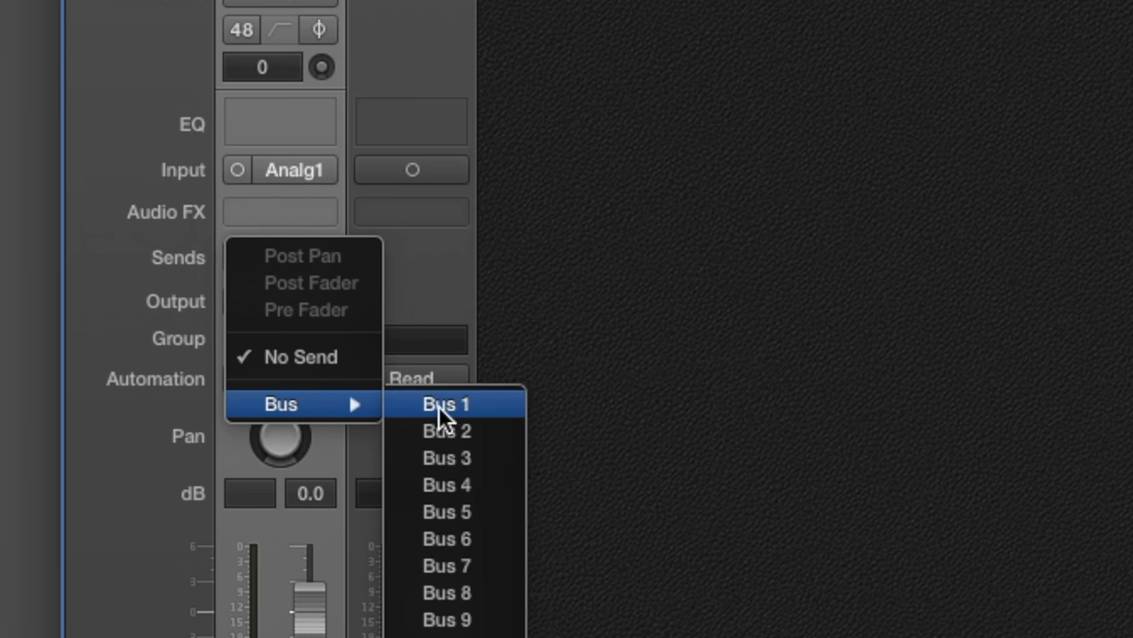
click(446, 403)
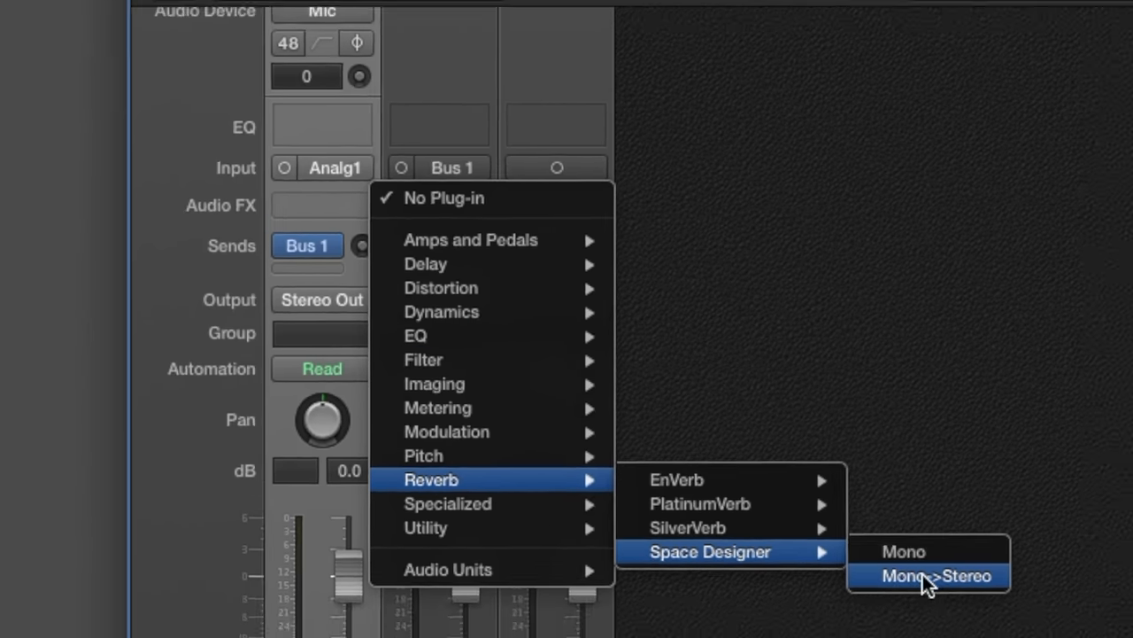
click(936, 576)
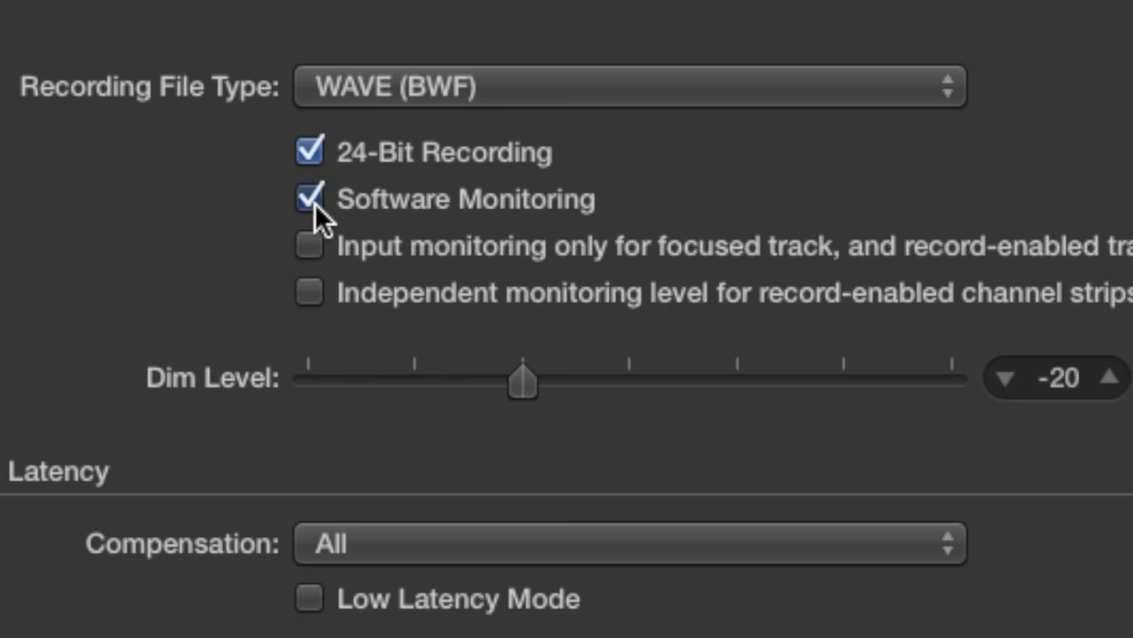
- Enable Software Monitoring, record take Vocal#06, stop, and play it back
click(309, 198)
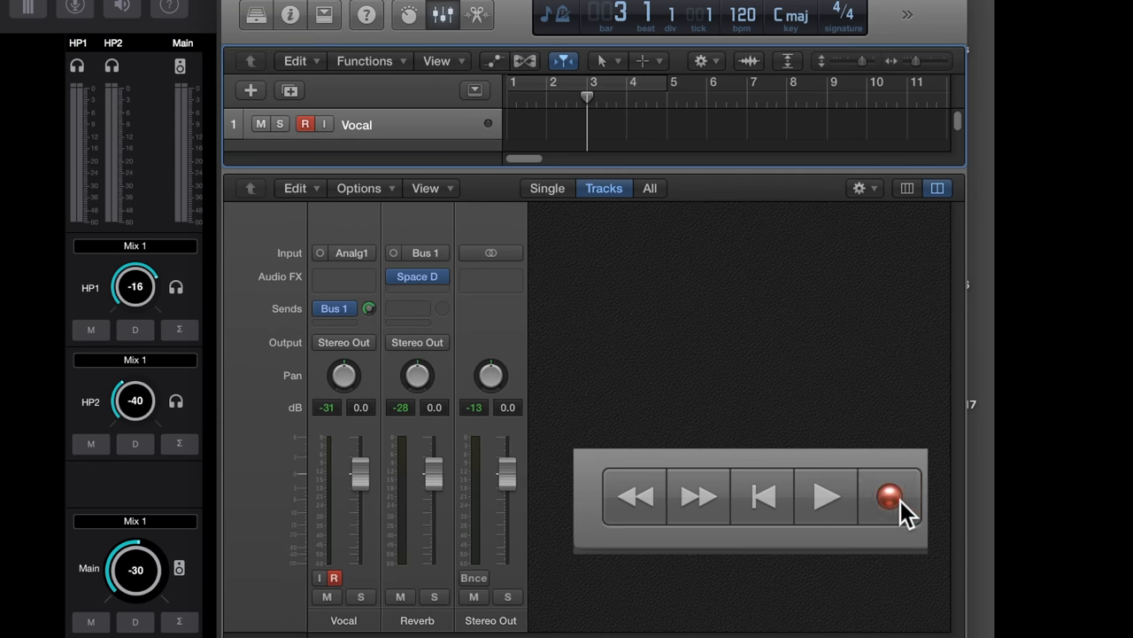
click(892, 495)
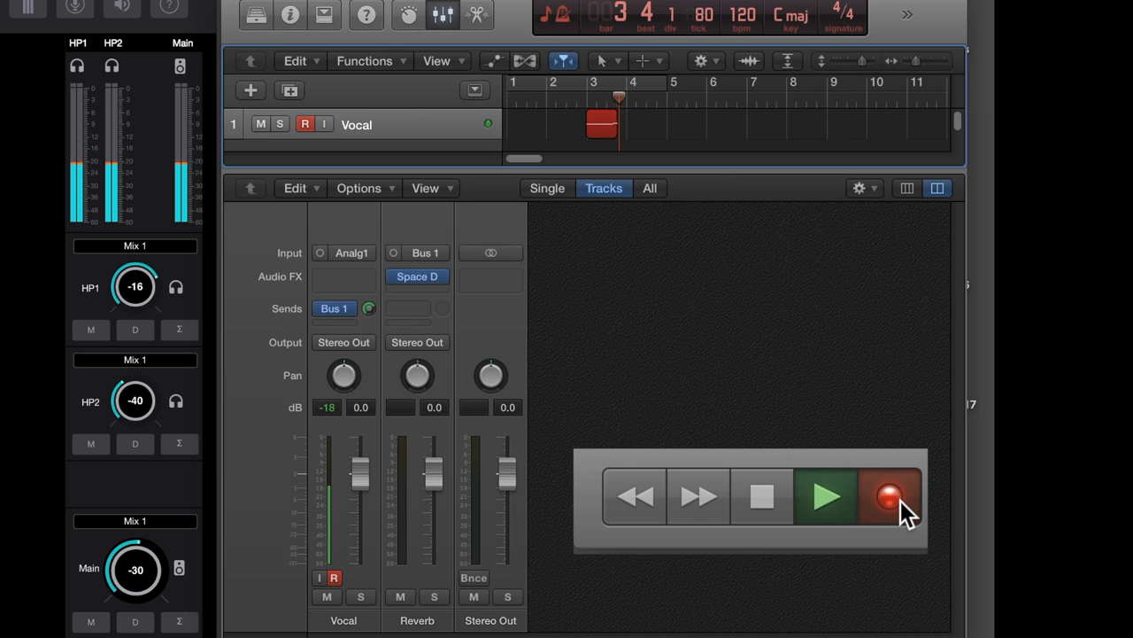
click(889, 495)
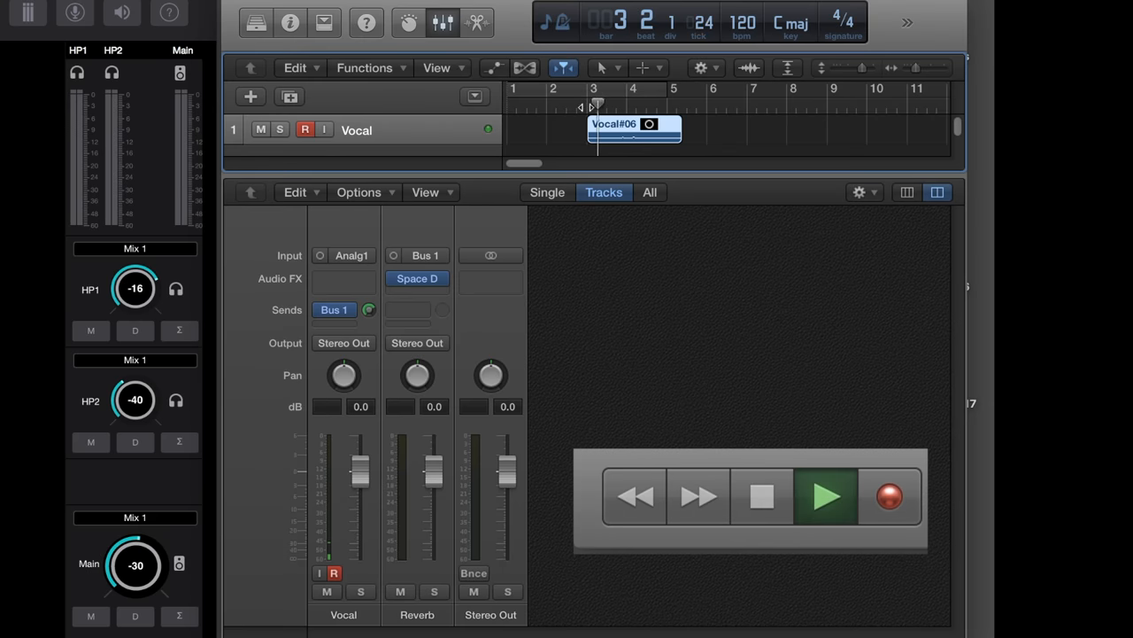
click(826, 496)
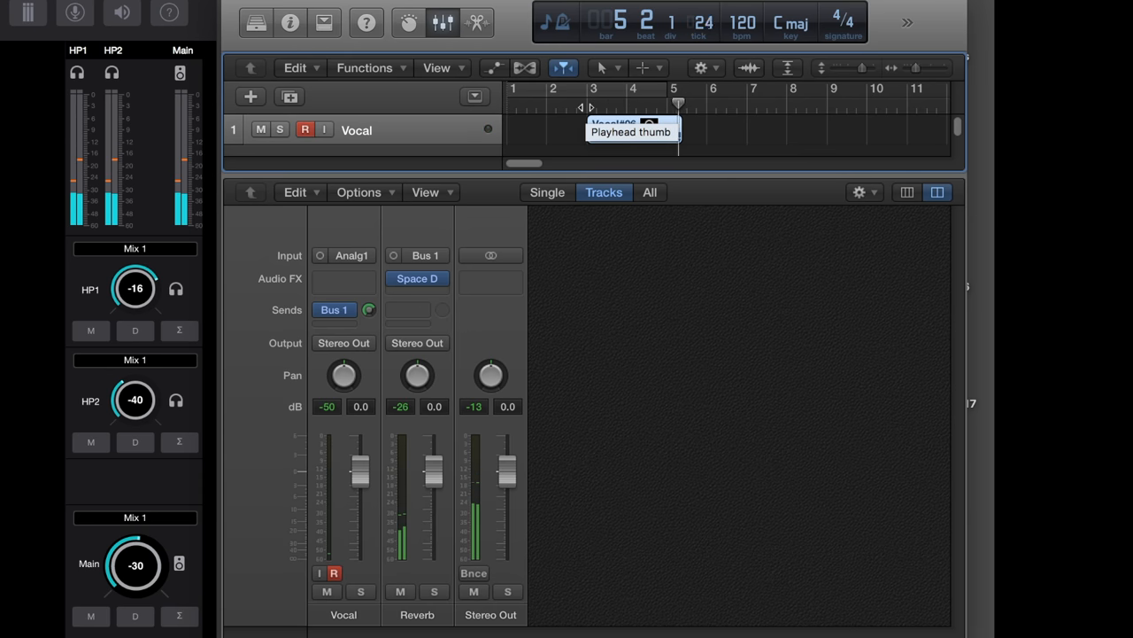
click(363, 192)
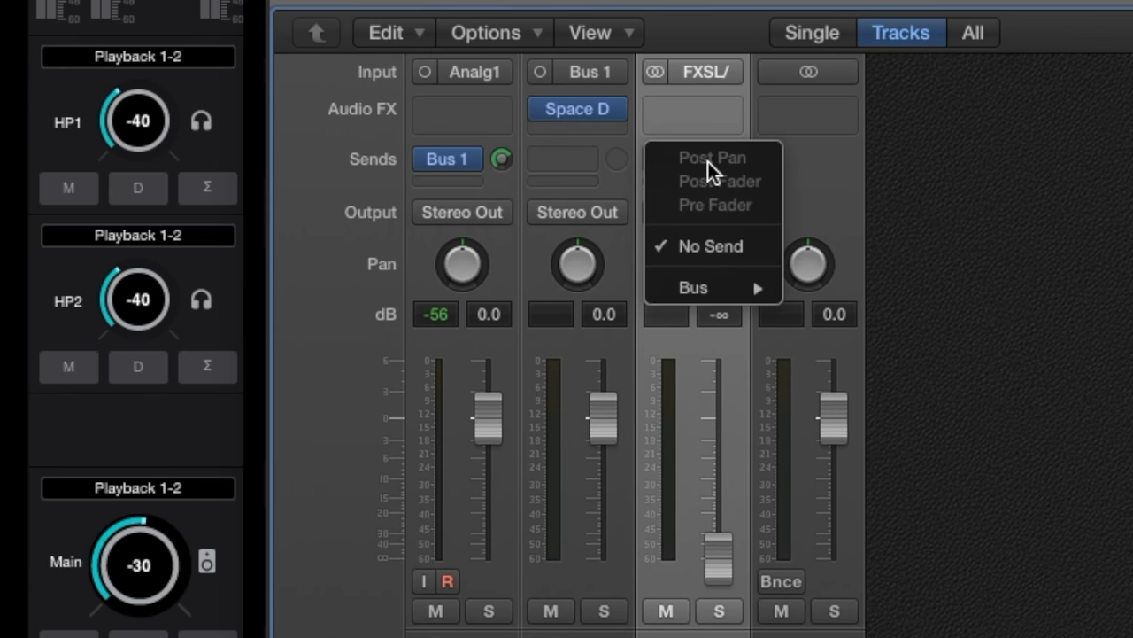
- Send the FX Send input channel to Bus 1, enable the send, and set its output
click(692, 287)
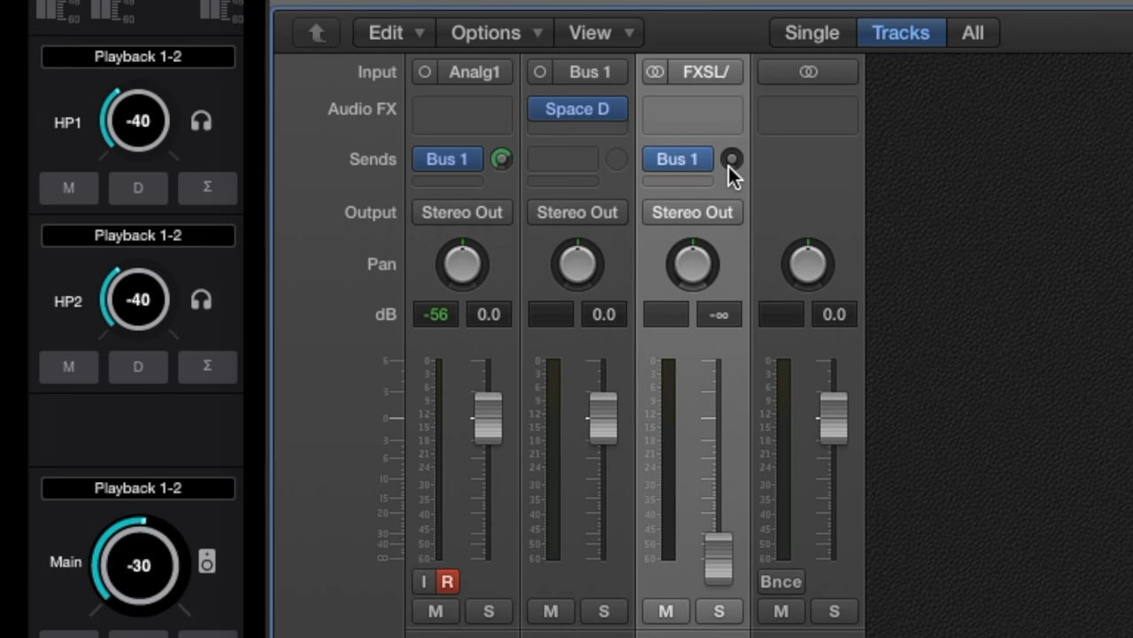
click(693, 211)
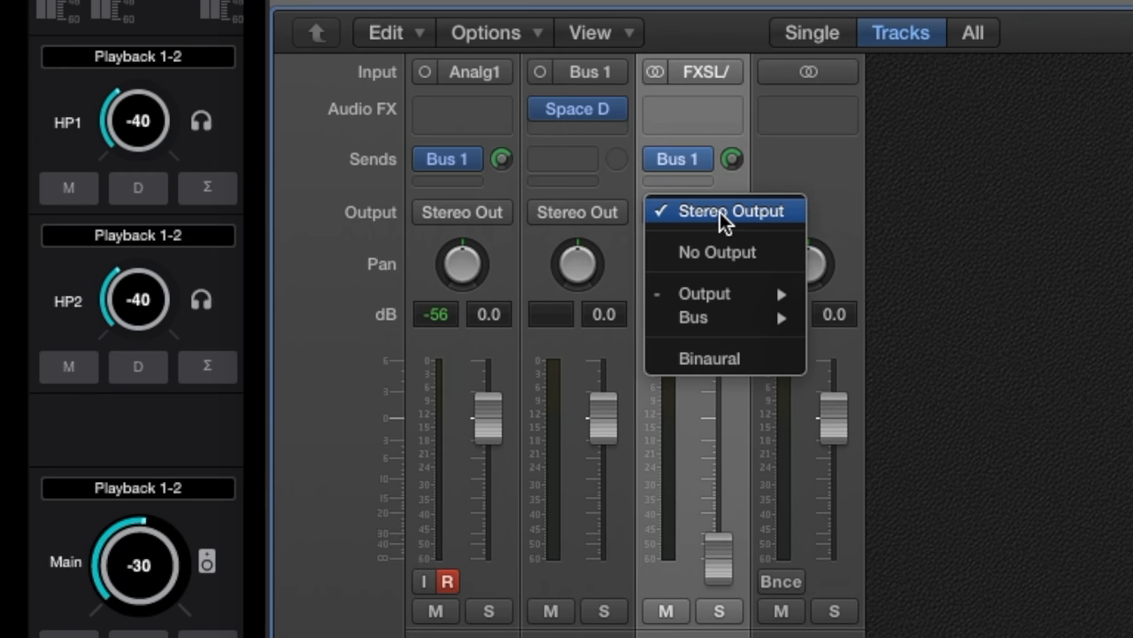
click(716, 251)
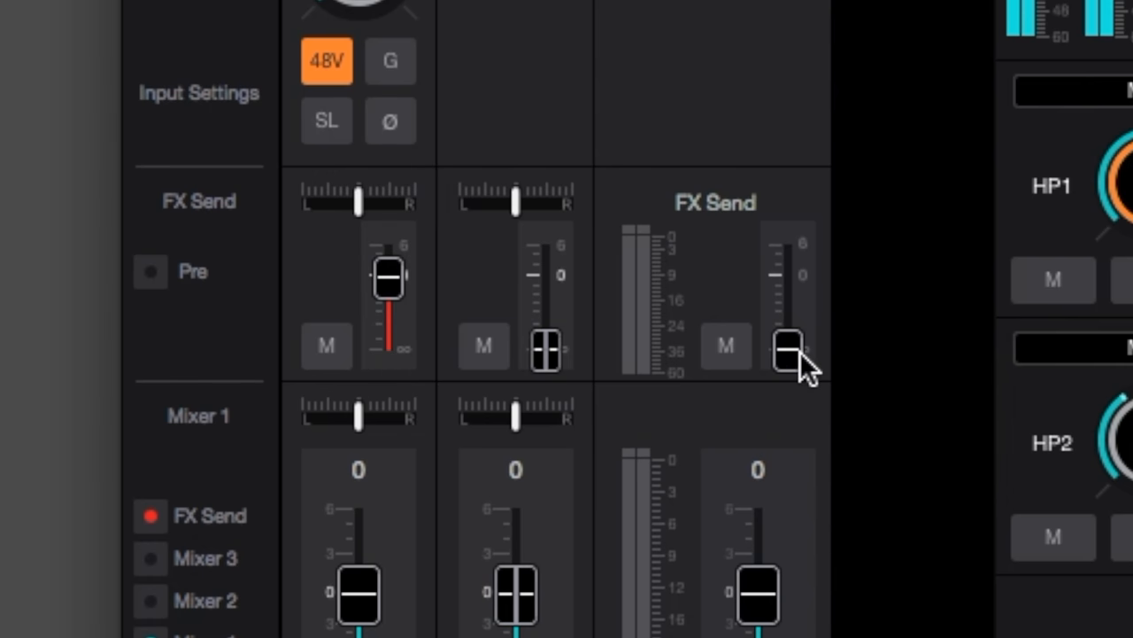
- Drag the FX Send master fader up until the meter shows signal
drag(786, 350, 786, 274)
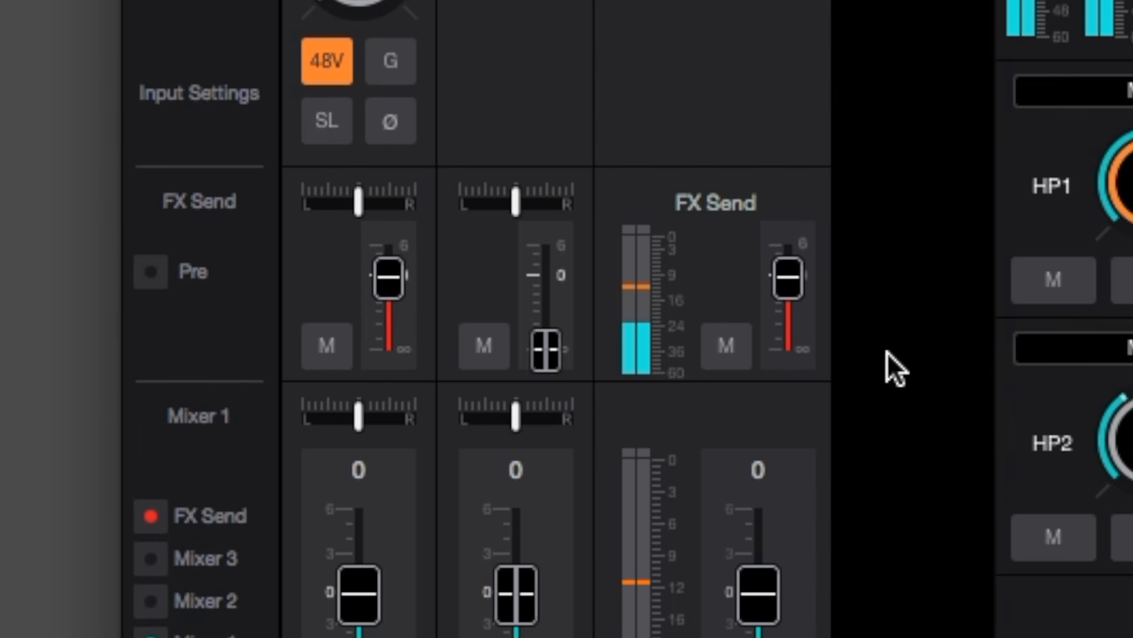